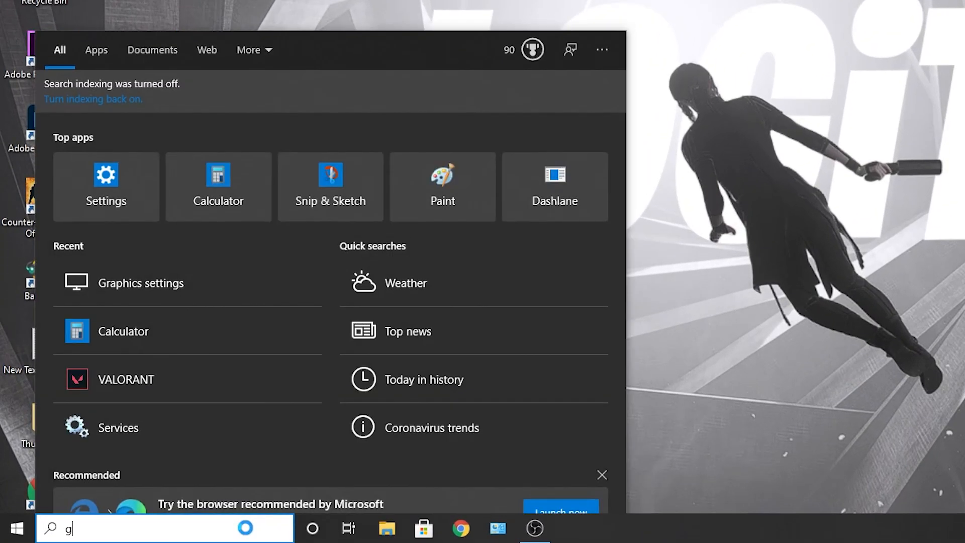
Search Windows for 'graphics settings' and open the Graphics settings page.
type("rap")
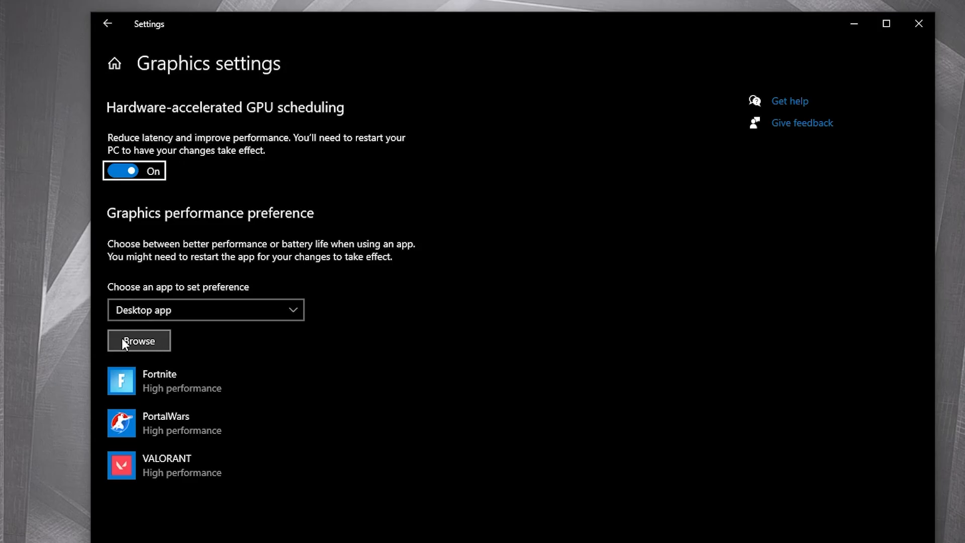
Browse to the Watch Dogs 2 folder on D:\Games and right-click Watch-Dogs-2_nosTEAM.
left_click(138, 340)
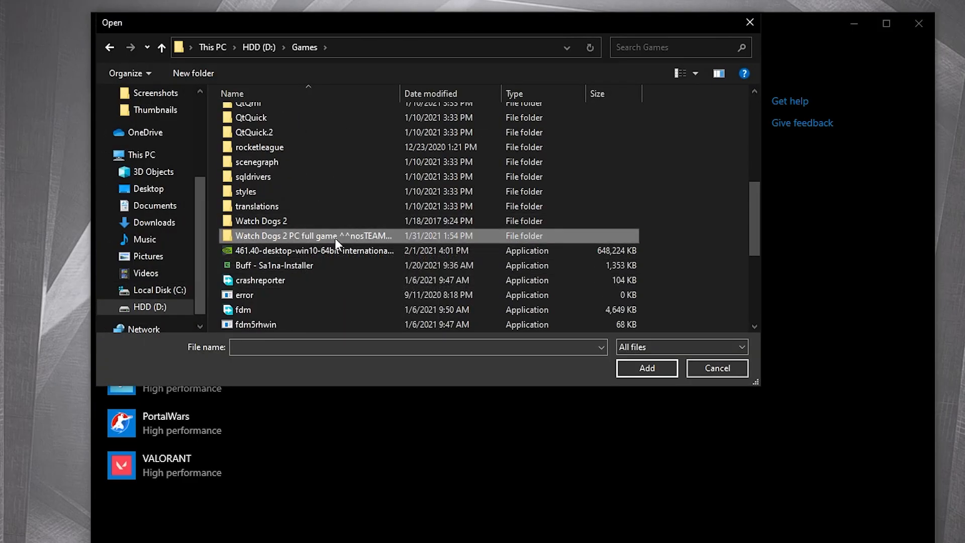
mouse_move(307, 239)
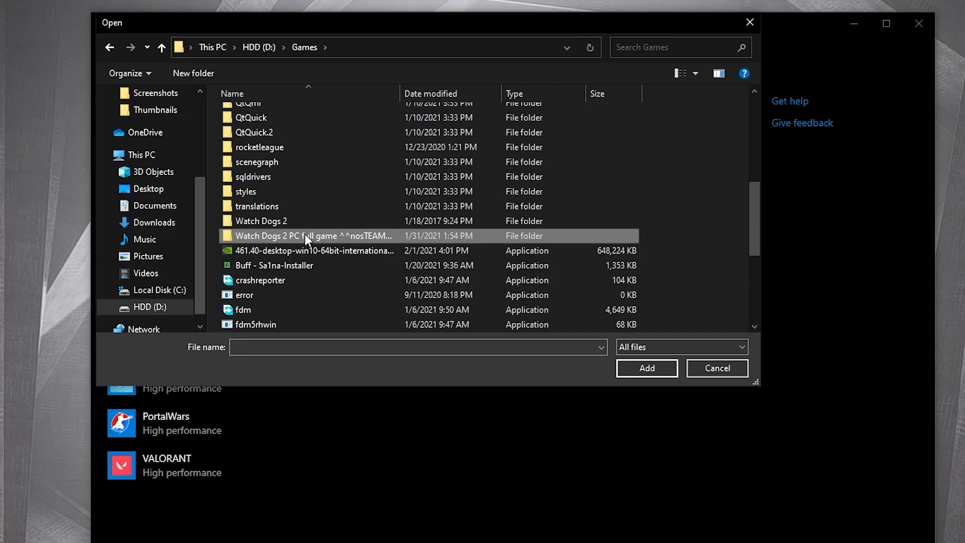
right_click(281, 114)
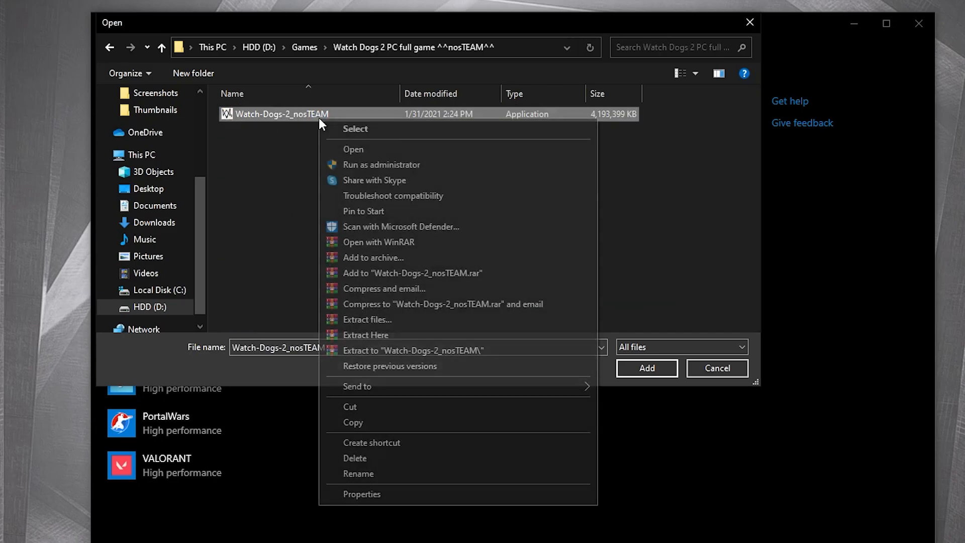
mouse_move(362, 494)
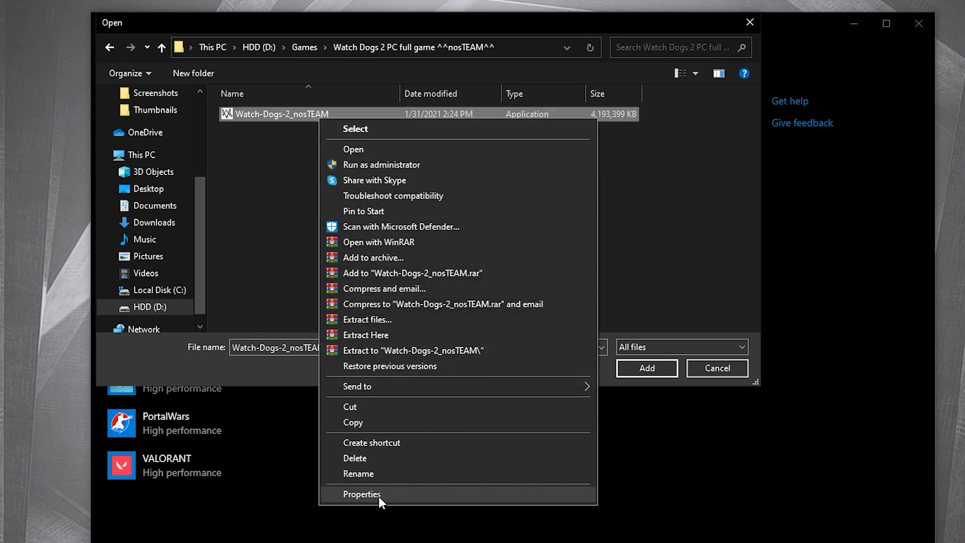
Give Watch-Dogs-2_nosTEAM disabled fullscreen optimizations and an application-overridden high-DPI scaling.
left_click(361, 494)
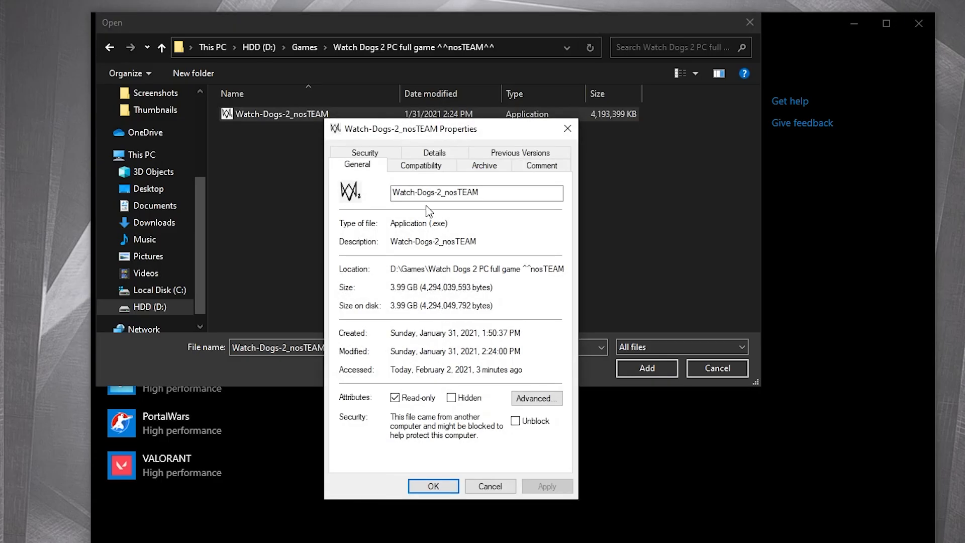
left_click(420, 164)
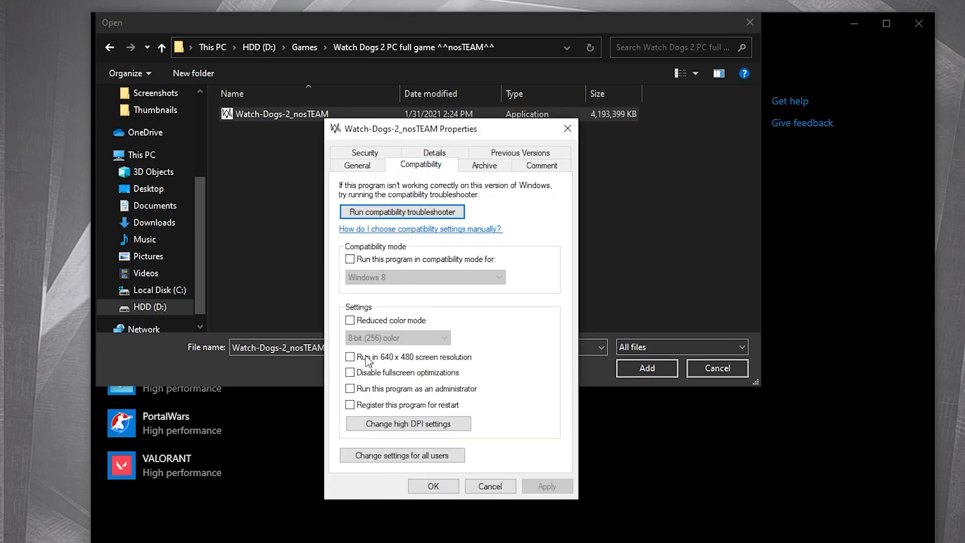
left_click(350, 372)
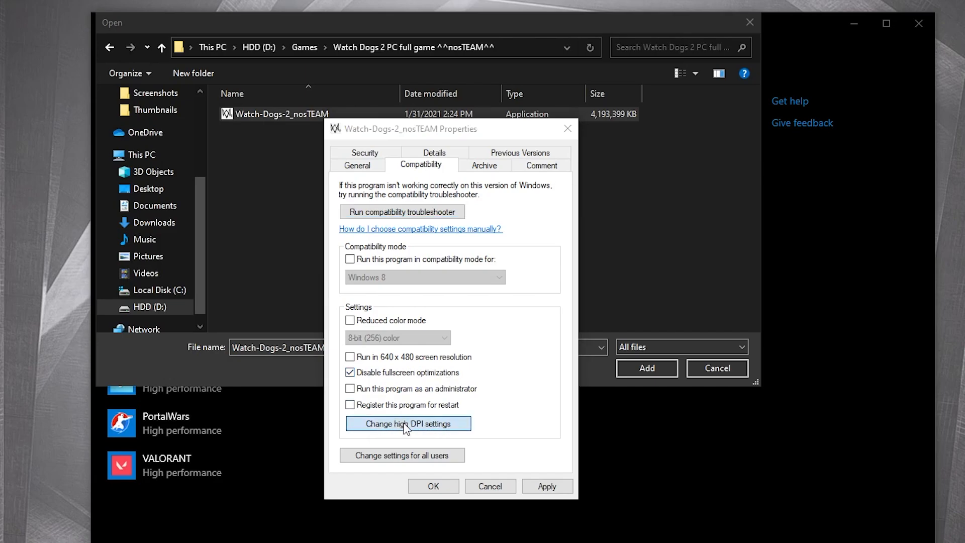
left_click(407, 423)
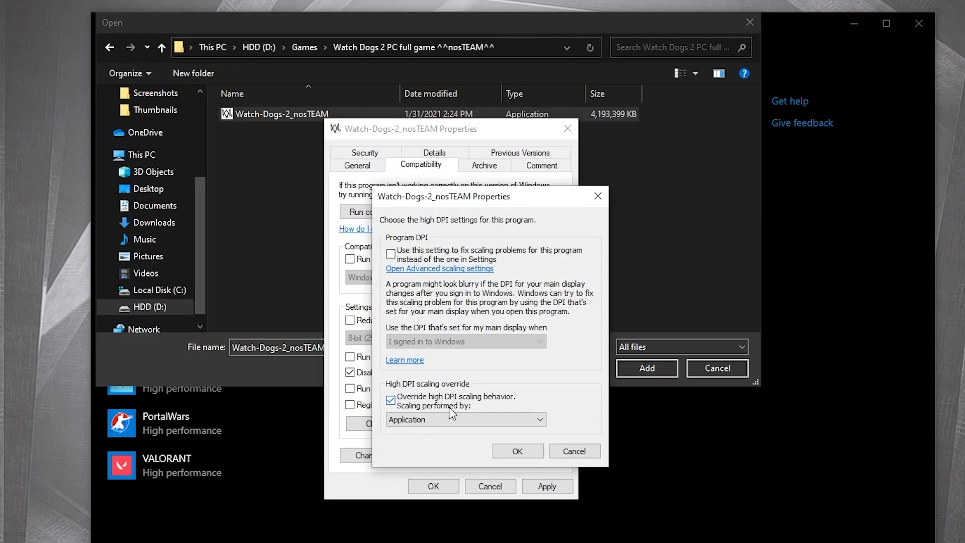
left_click(517, 450)
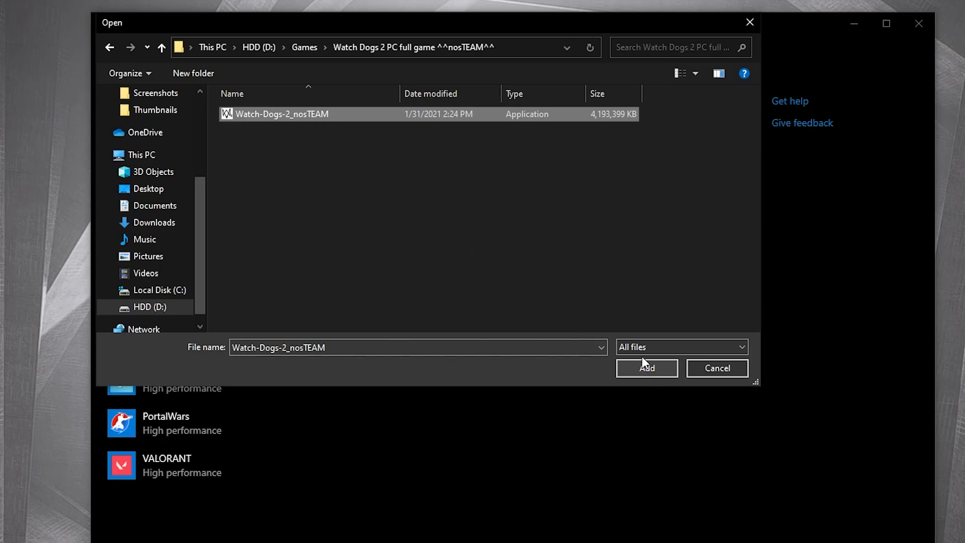
Add Watch-Dogs-2_nosTEAM to the graphics preference list and save it as High performance.
left_click(645, 367)
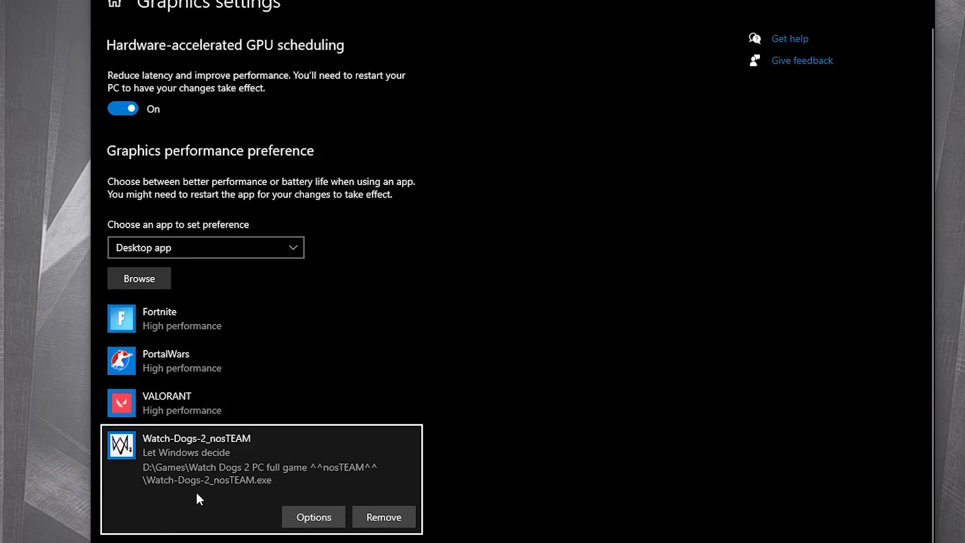
left_click(313, 517)
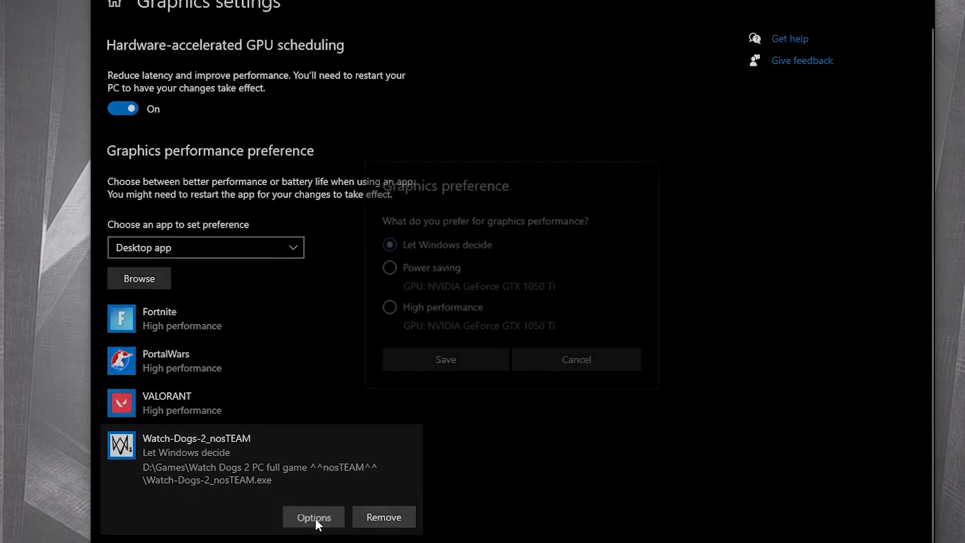
left_click(393, 309)
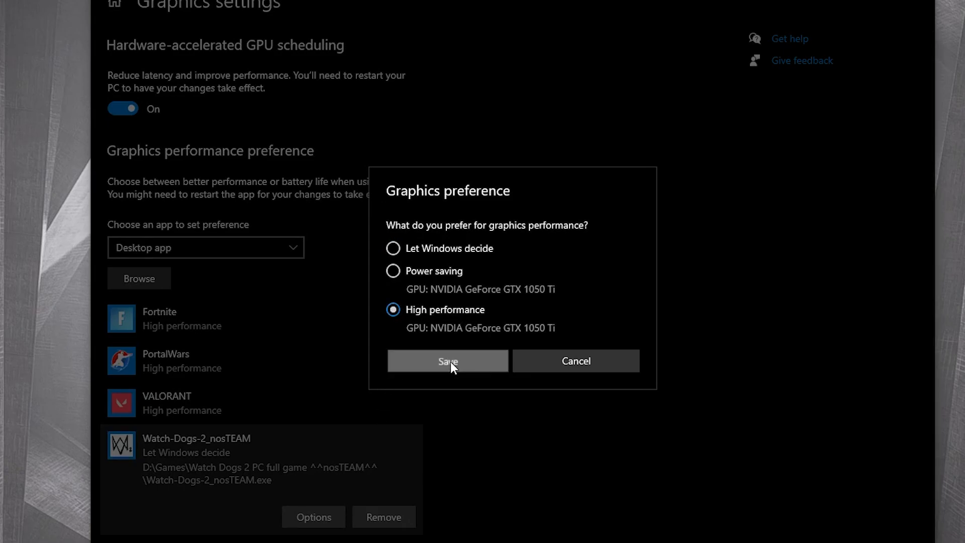
left_click(448, 361)
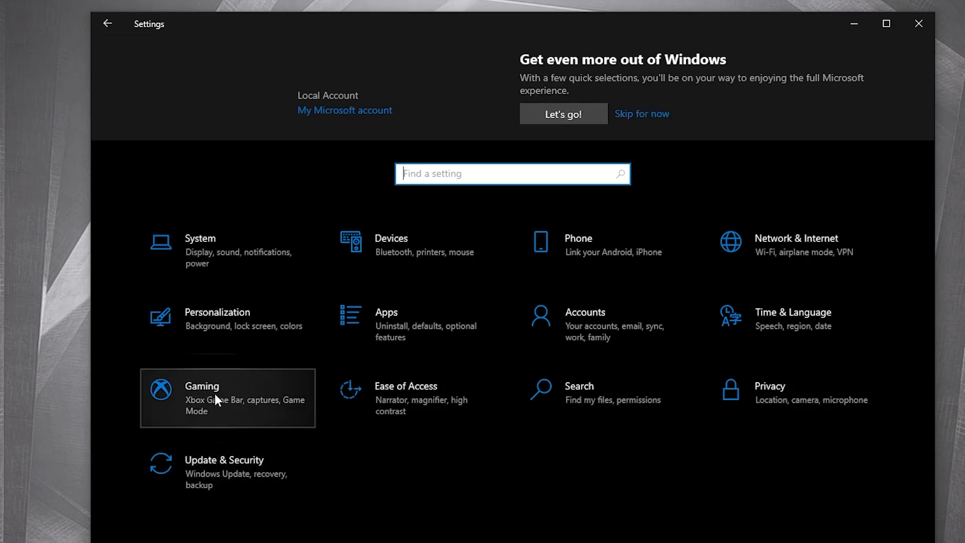
In Gaming settings, confirm Xbox Game Bar is off and Game Mode is on.
left_click(202, 397)
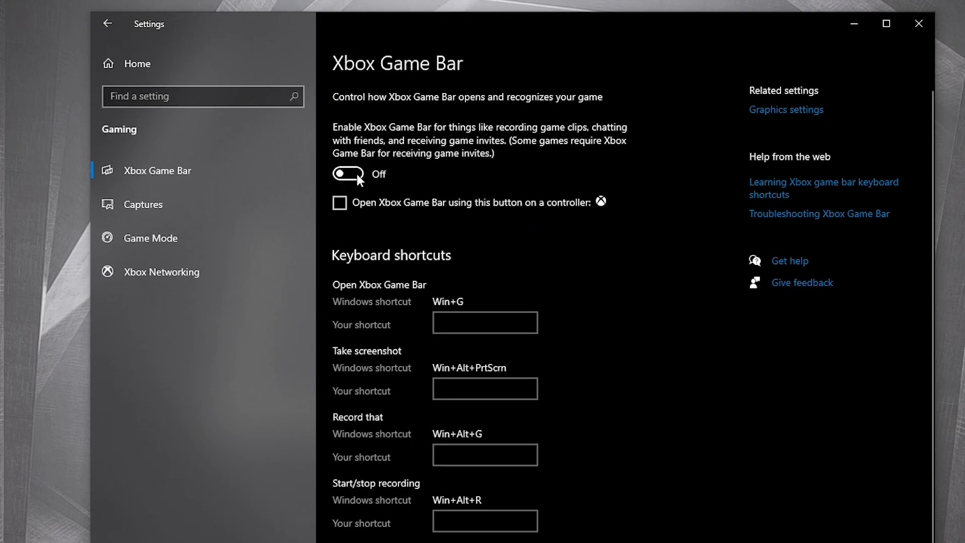
left_click(150, 238)
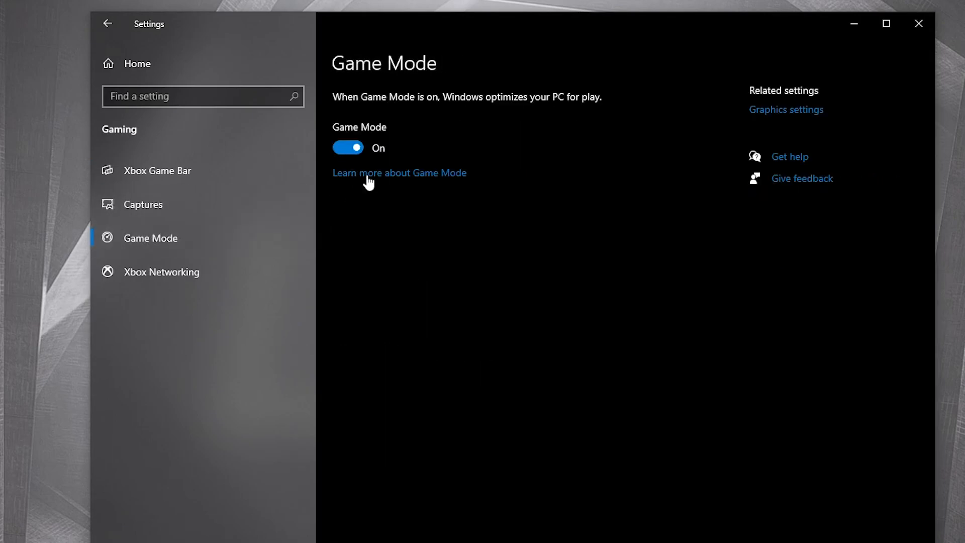
mouse_move(772, 130)
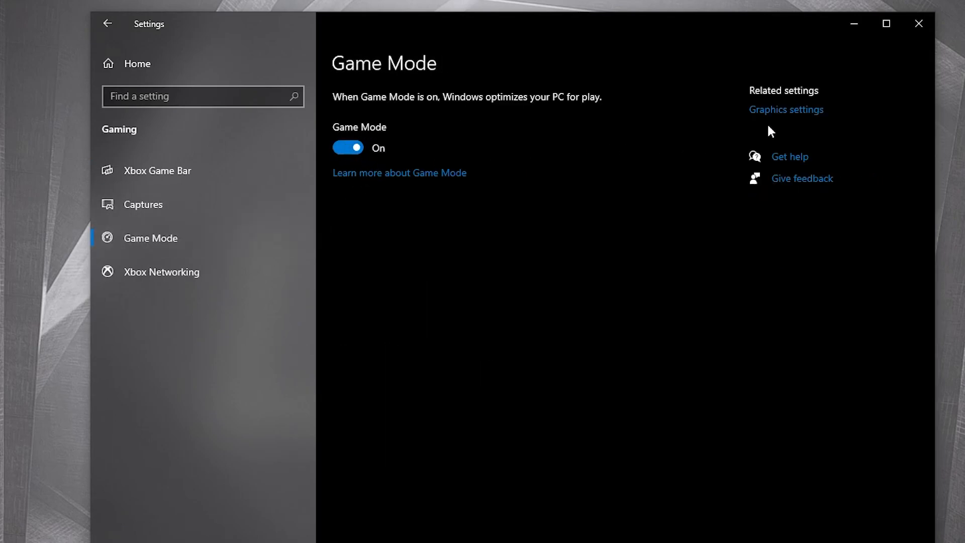
left_click(786, 110)
type("temp")
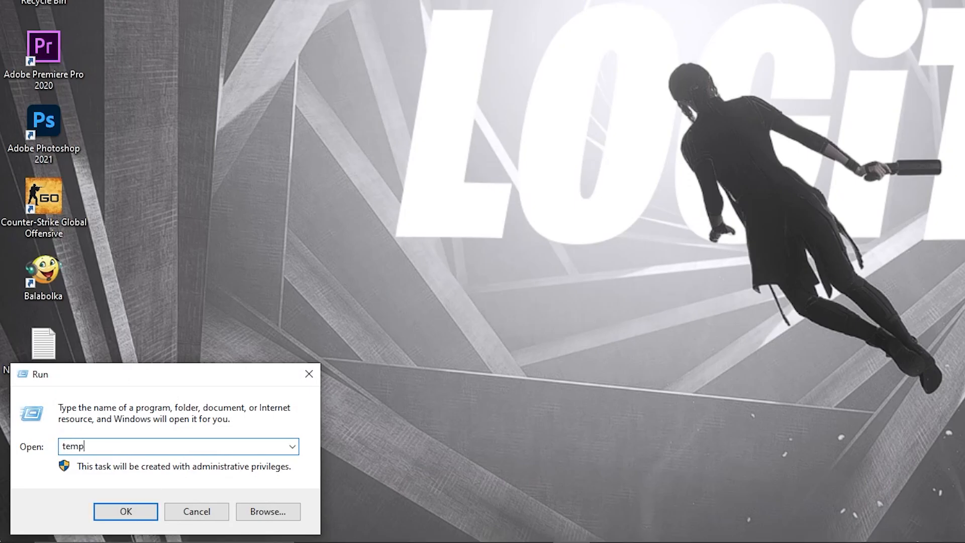
Delete all 16 items from the Windows Temp folder, then open the %temp% folder.
left_click(125, 512)
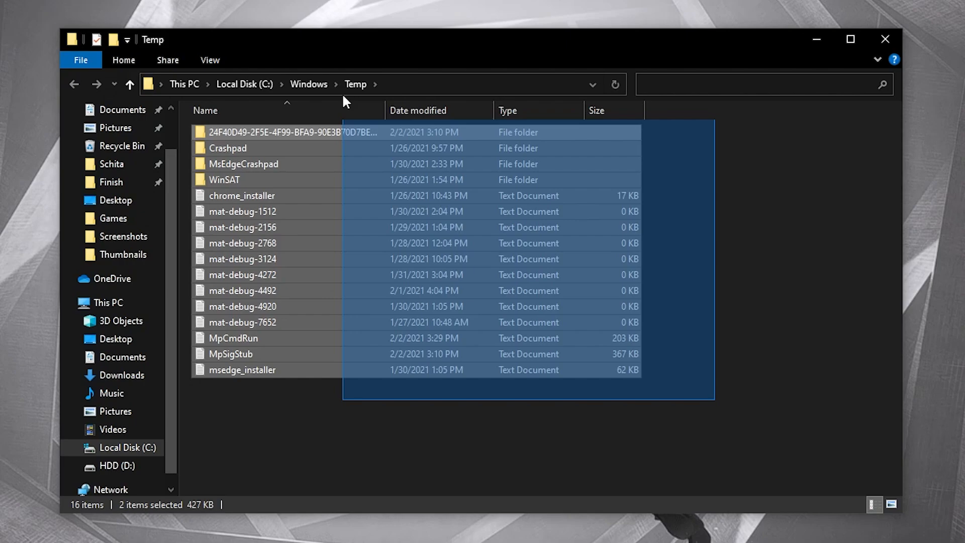
right_click(242, 211)
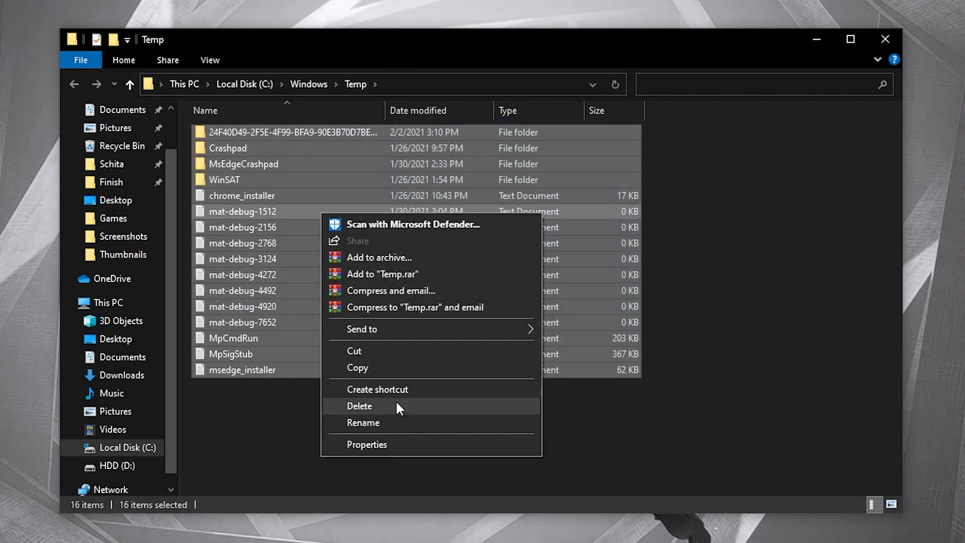
left_click(359, 406)
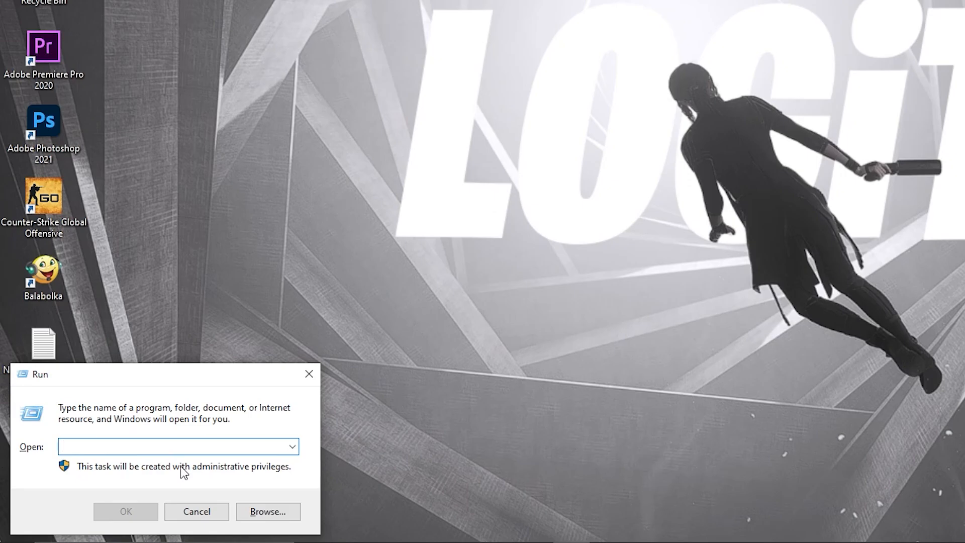
type("%temp%")
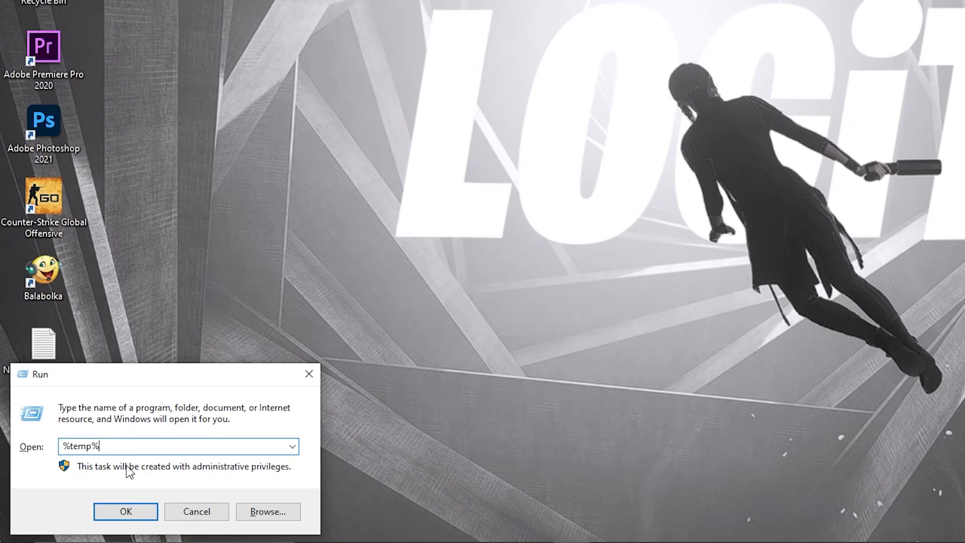
left_click(125, 512)
type("p")
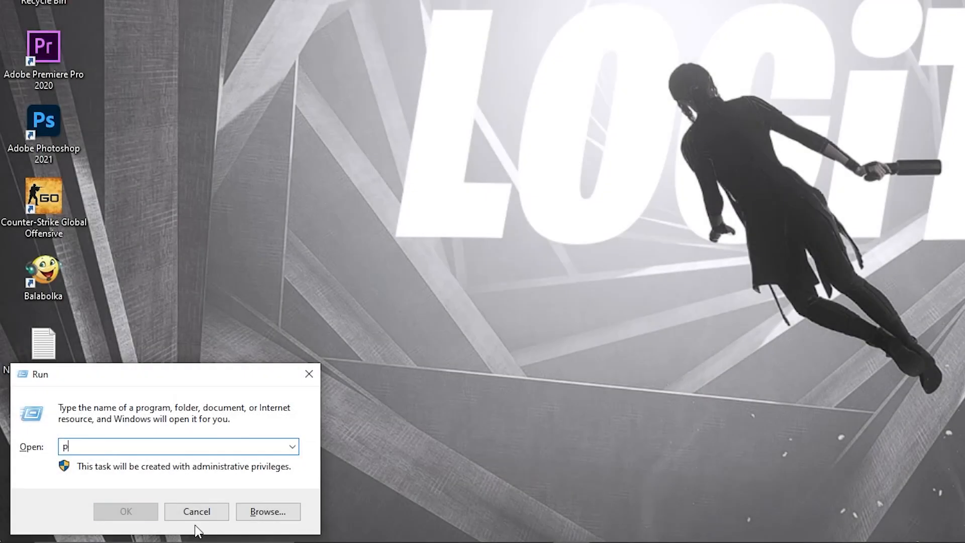
Open the Windows prefetch folder and delete its single remaining file.
type("refetch")
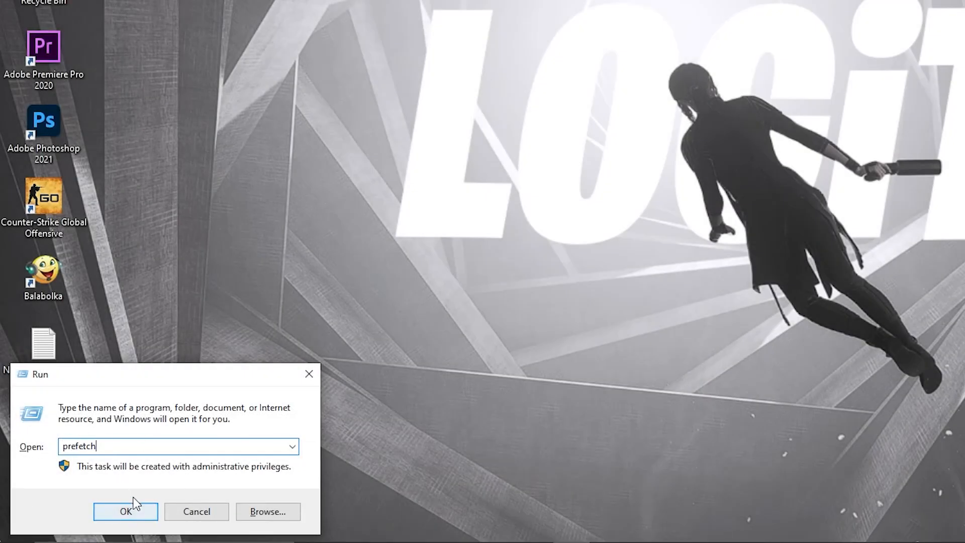
left_click(126, 512)
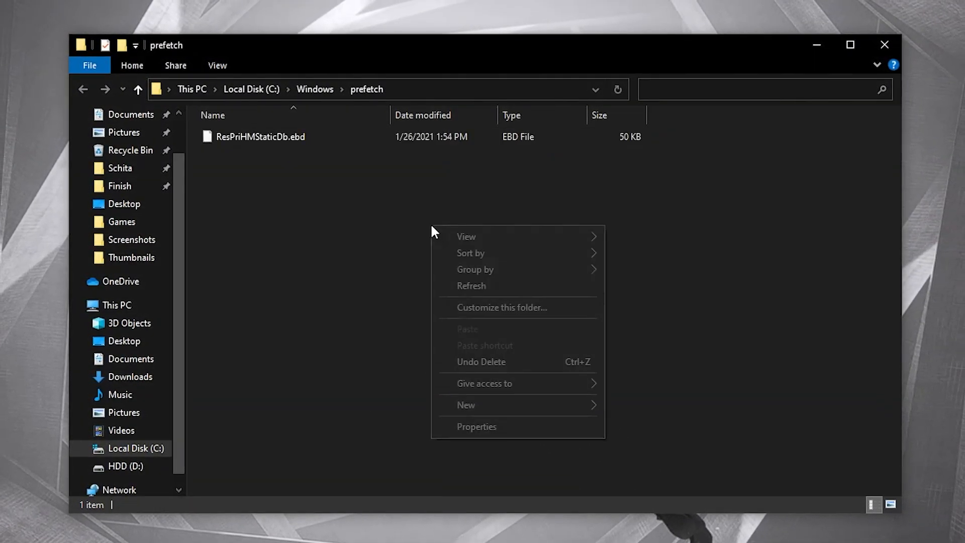
left_click(260, 138)
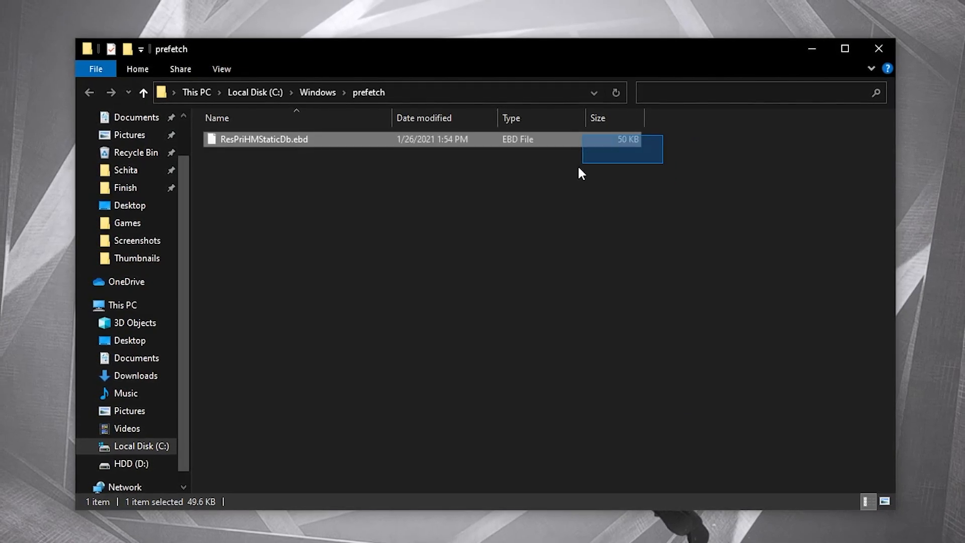
key("Delete")
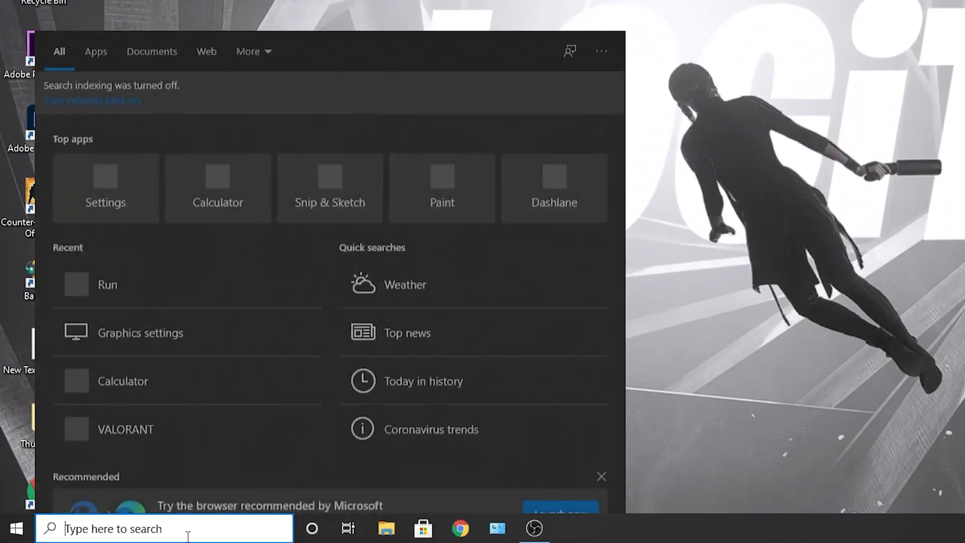
Set Performance Options to 'Adjust for best performance' through This PC's advanced system settings.
type("this pc")
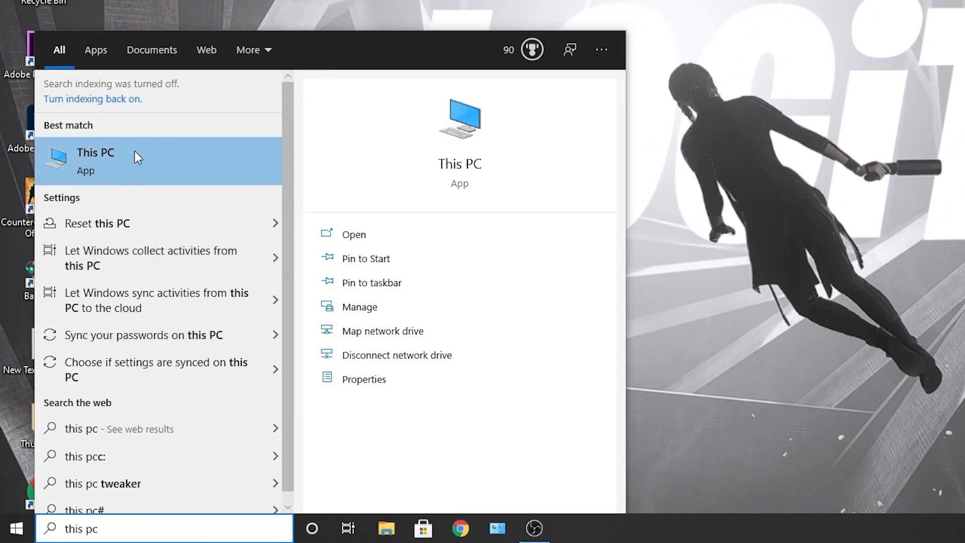
right_click(95, 160)
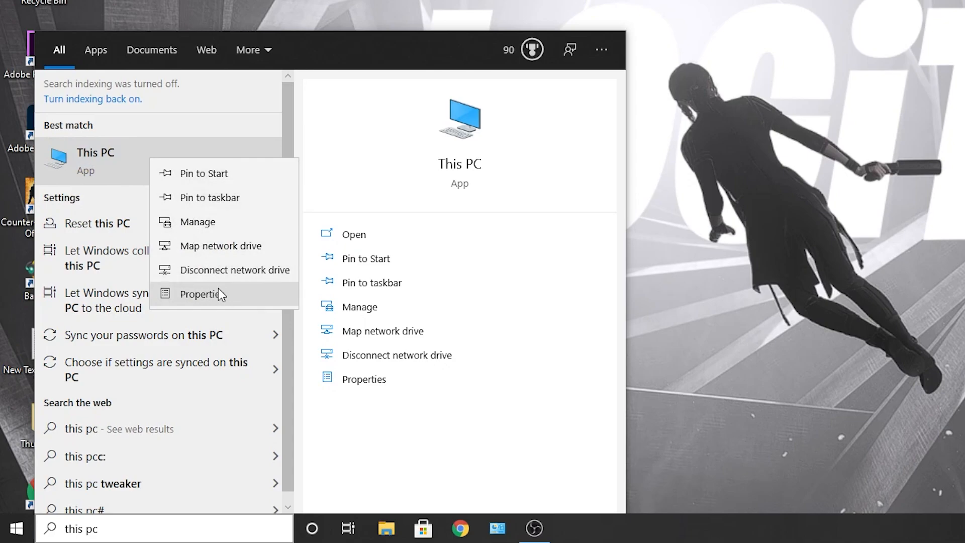
left_click(202, 293)
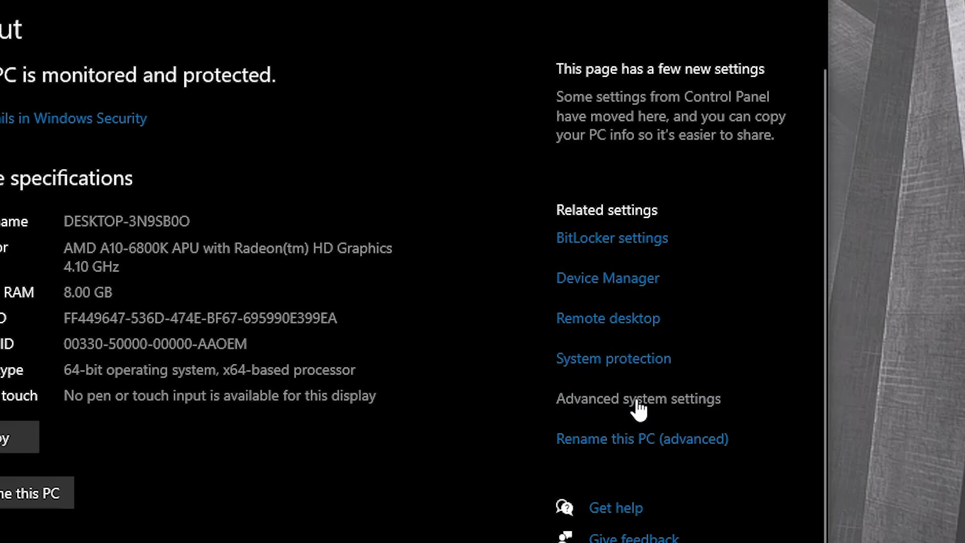
left_click(636, 398)
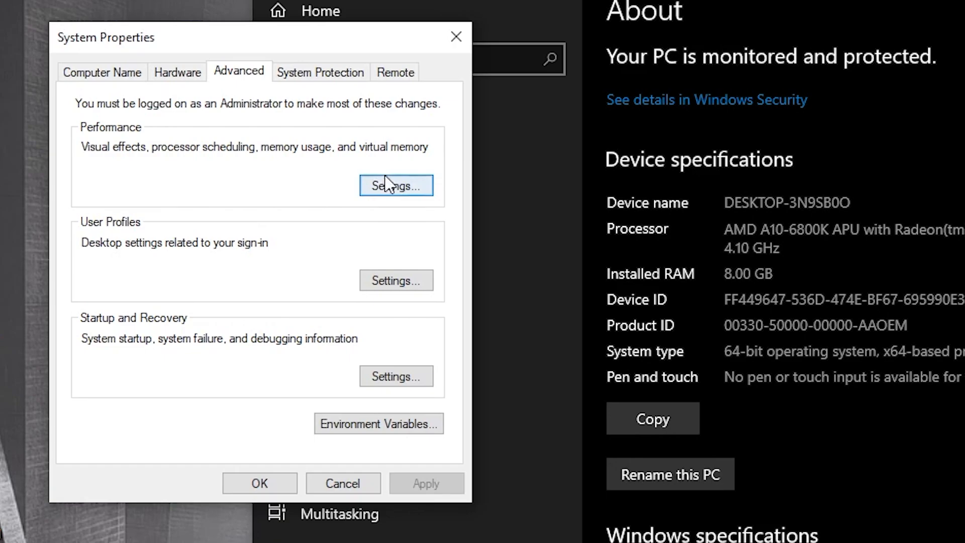
left_click(396, 186)
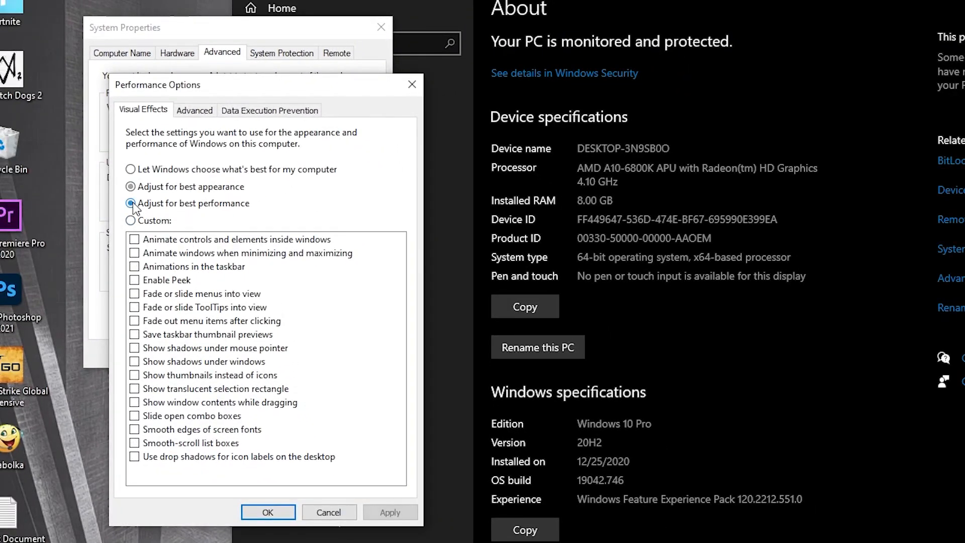
left_click(131, 203)
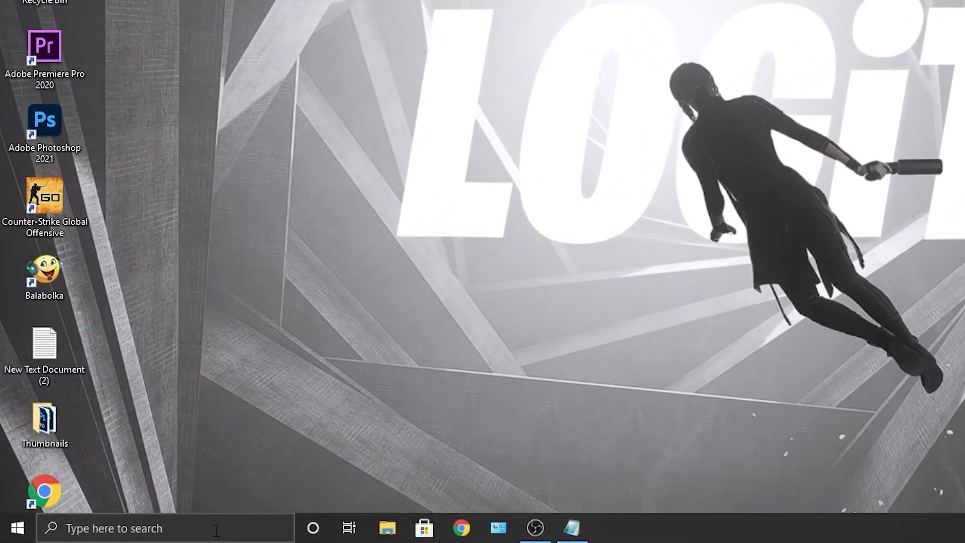
In an administrator Command Prompt, run powercfg -duplicatescheme e9a42b02-d5df-448d-aa00-03f14749eb61.
type("cmd")
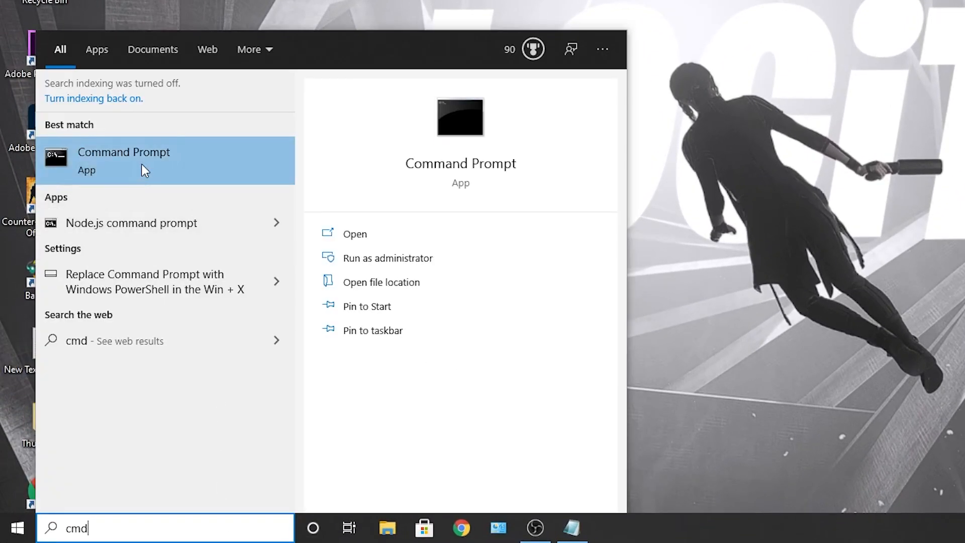
right_click(123, 160)
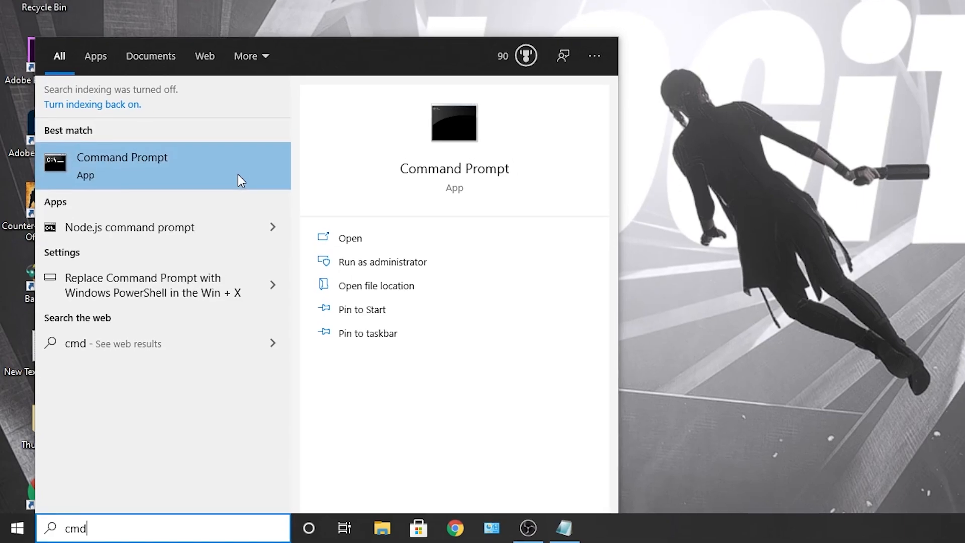
left_click(391, 261)
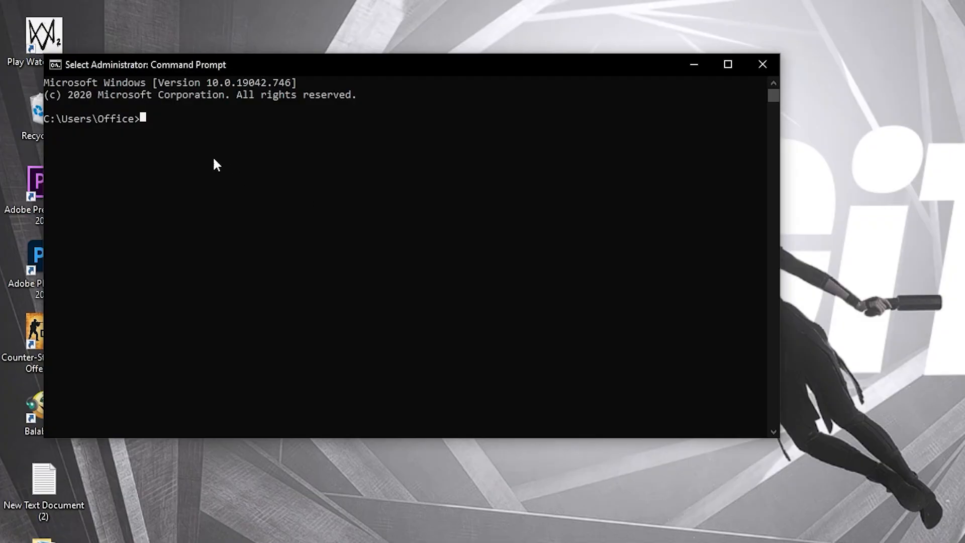
type("powercfg -duplicatescheme e9a42b02-d5df-448d-aa00-03f14749eb61")
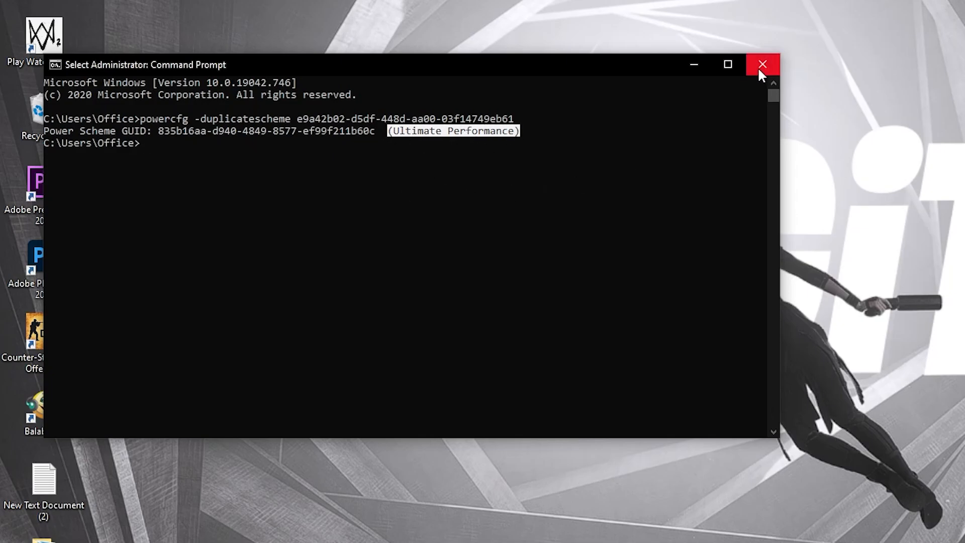
left_click(762, 64)
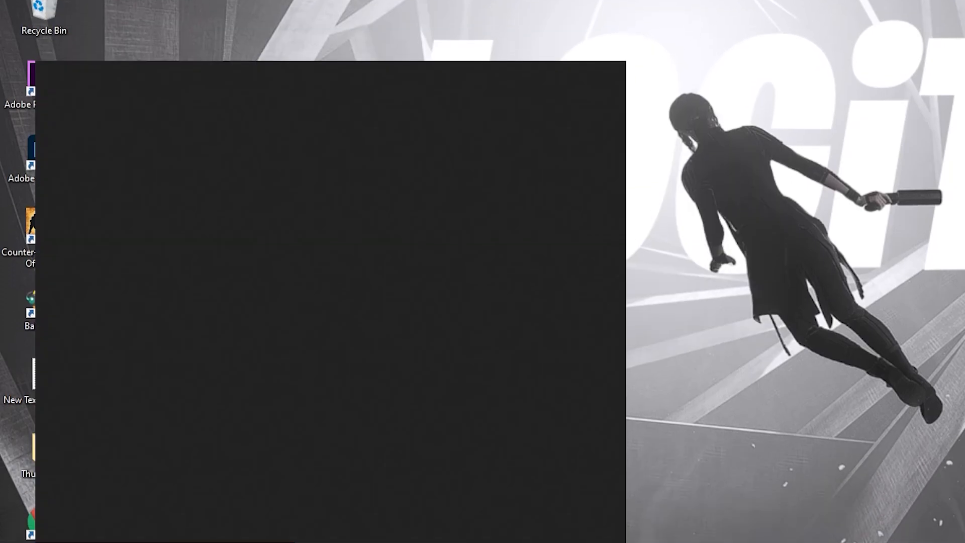
Open 'Choose a power plan', show additional plans, and select Ultimate Performance.
type("choose a power plan")
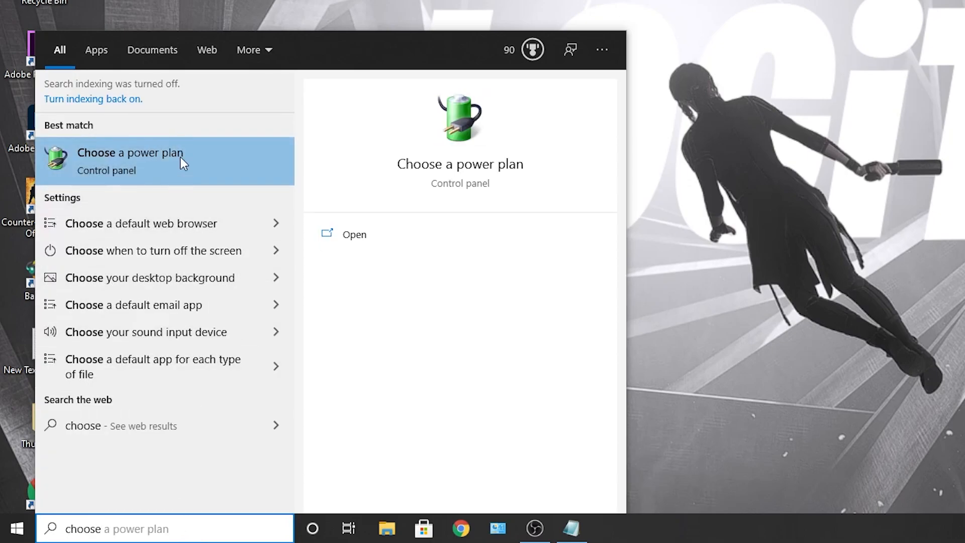
left_click(129, 160)
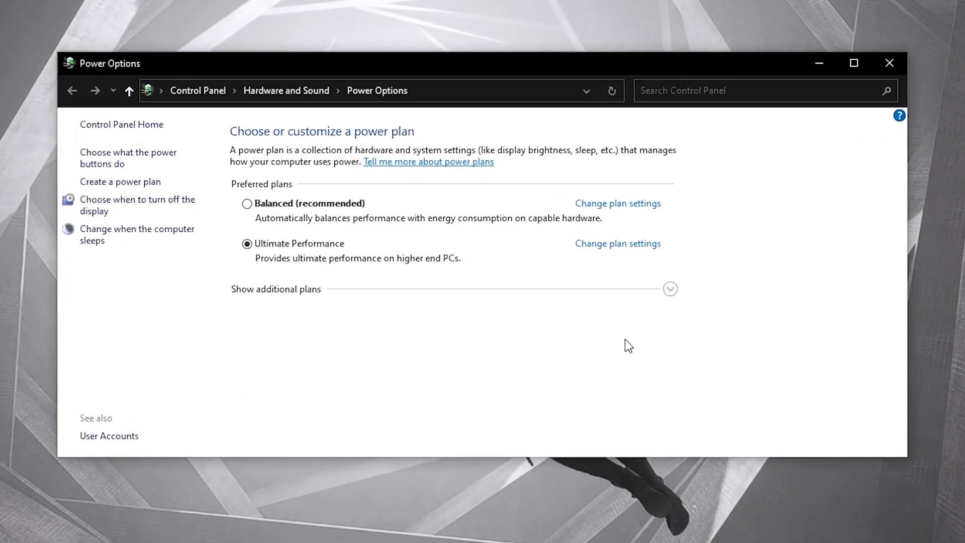
left_click(670, 288)
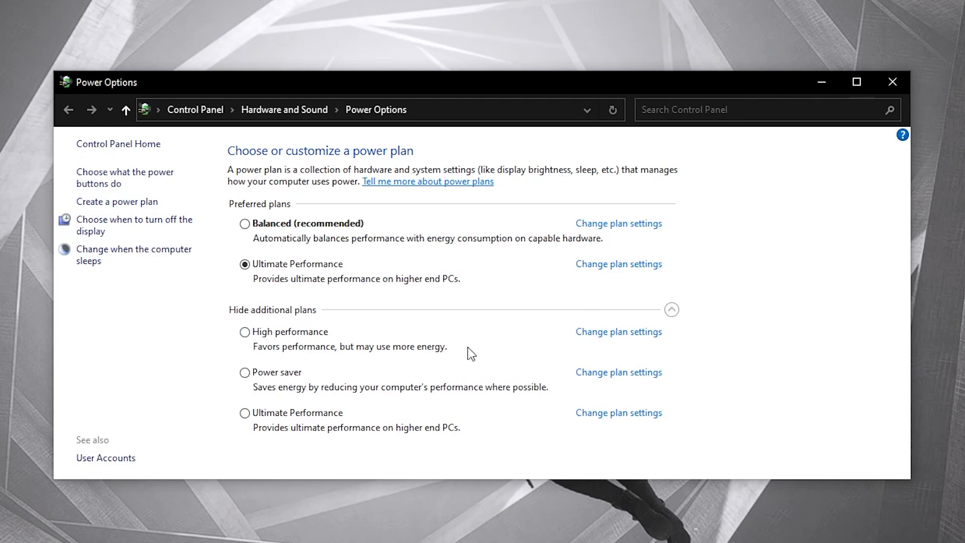
left_click(245, 412)
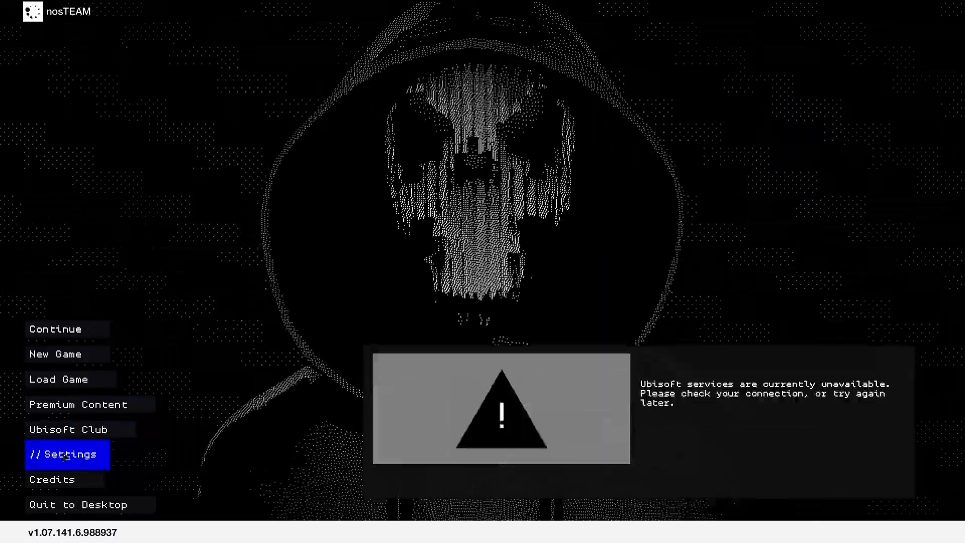
Open Watch Dogs 2's video Display settings, then bring up the Windows Start menu.
left_click(69, 454)
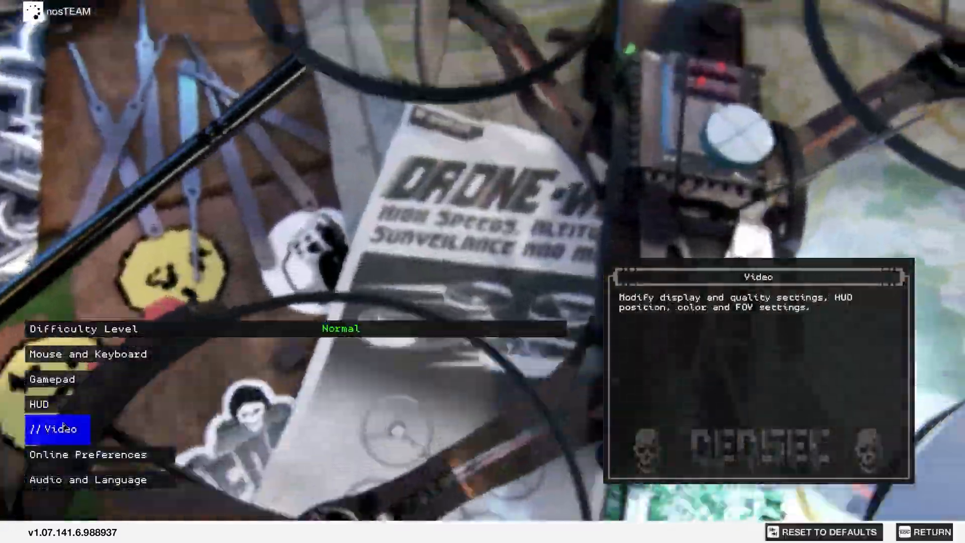
left_click(61, 428)
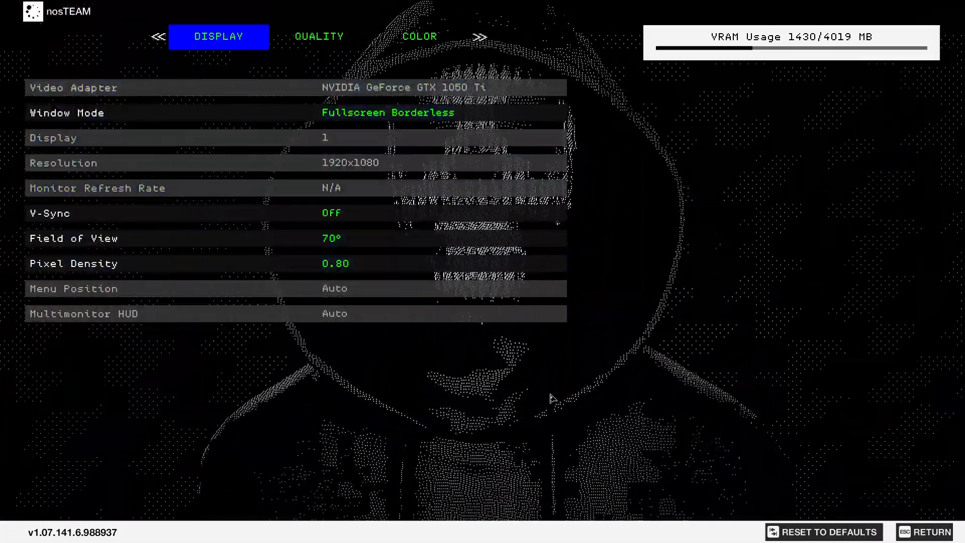
left_click(11, 532)
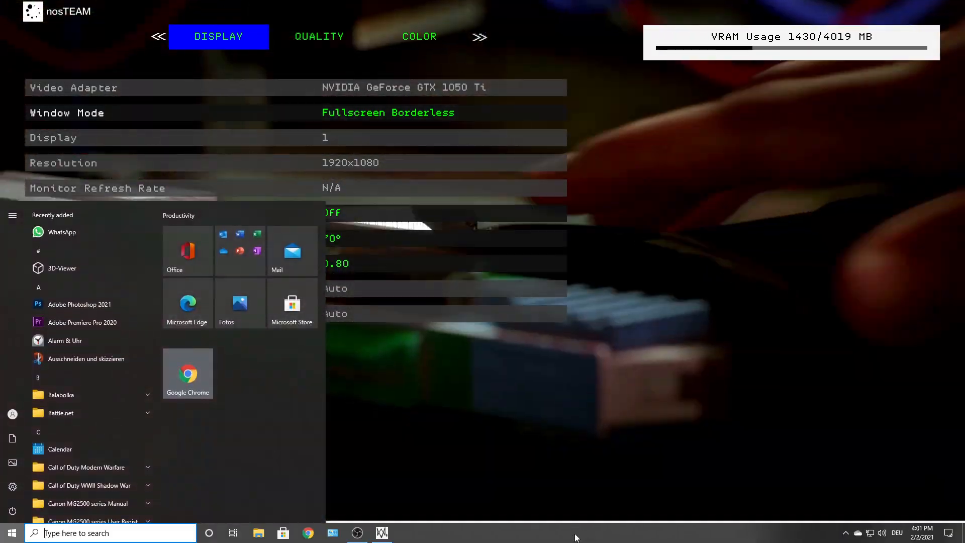
Set the WatchDogs2.exe process priority to High in Task Manager's Details tab.
right_click(575, 534)
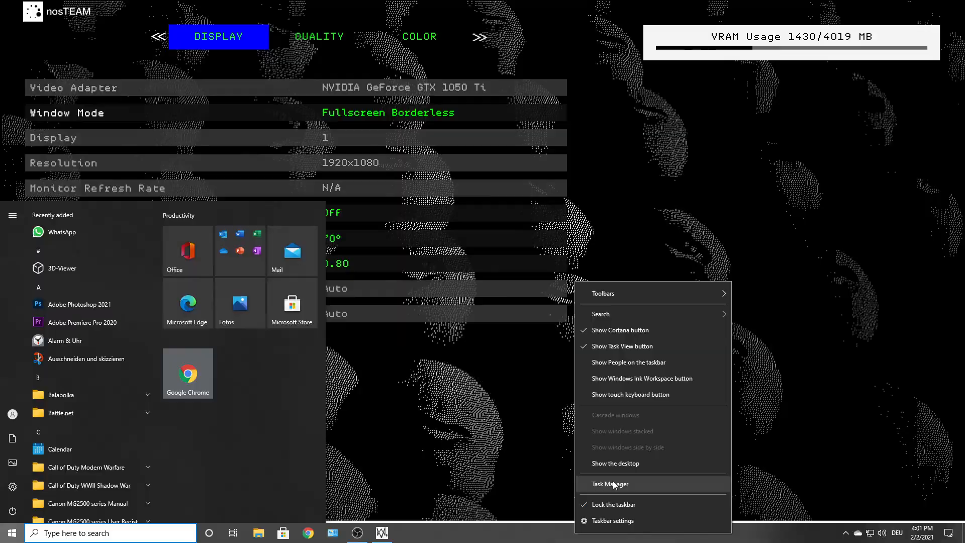
left_click(609, 483)
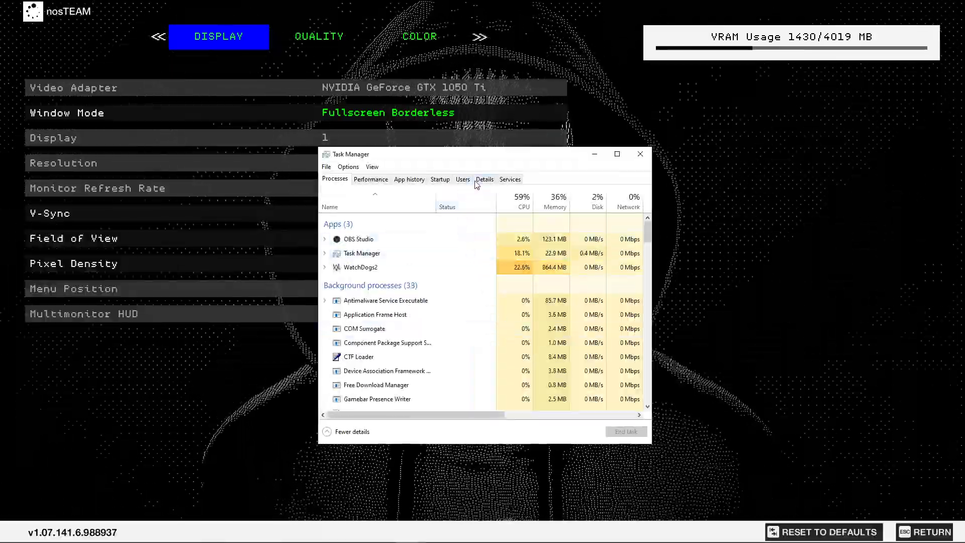
left_click(485, 179)
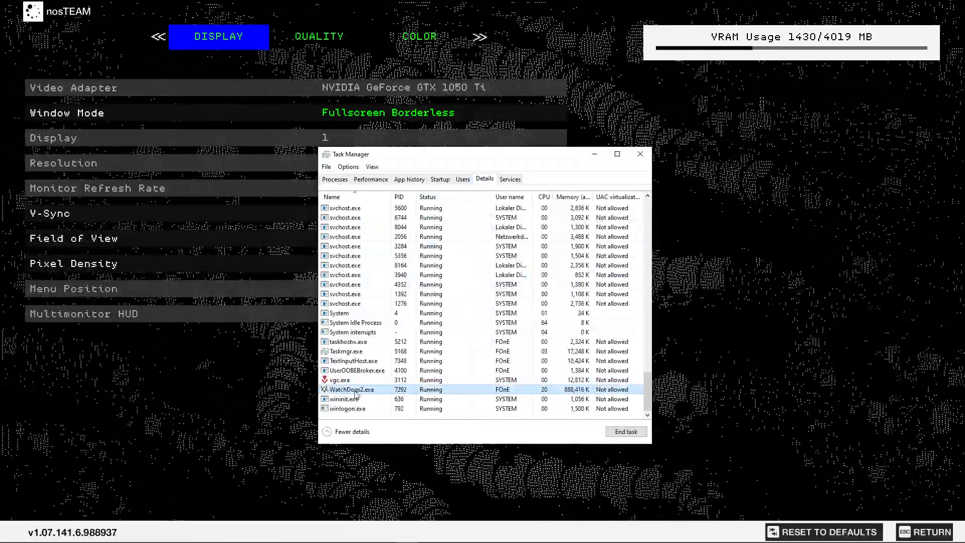
right_click(350, 389)
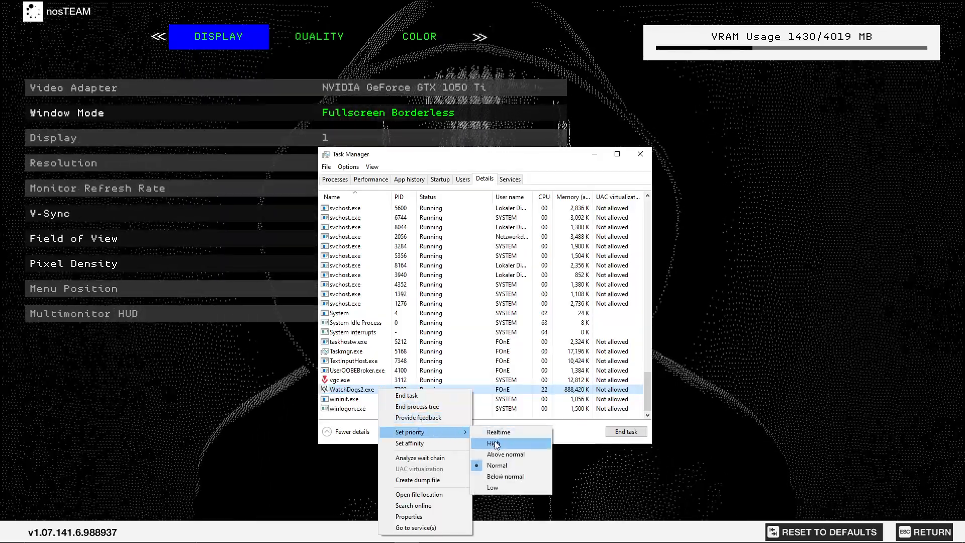
left_click(493, 443)
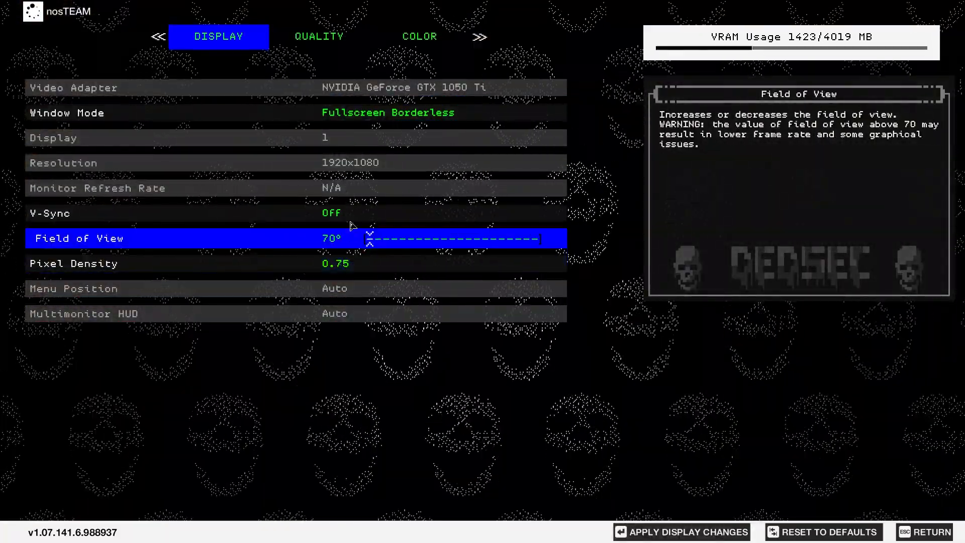
Switch to the game's Quality tab showing mostly Low or Off graphics settings.
left_click(318, 36)
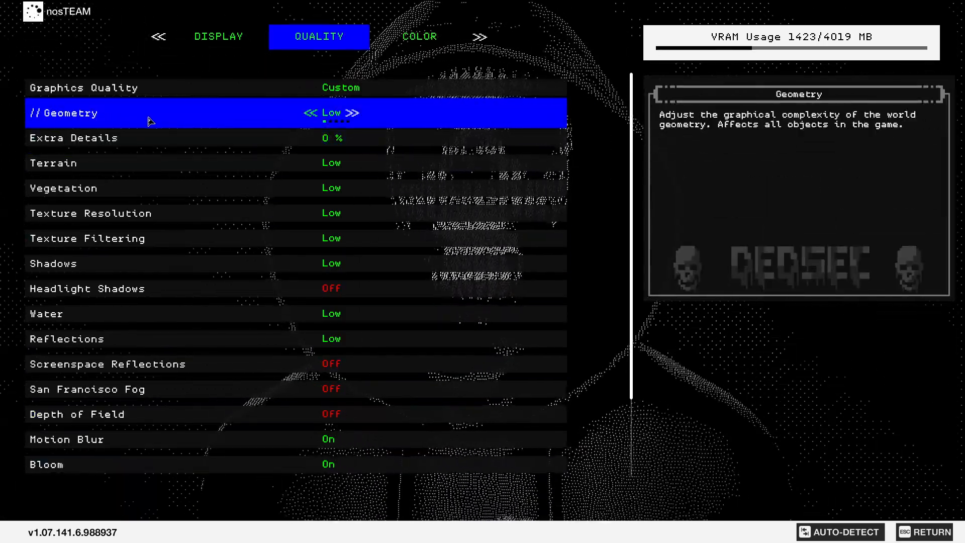
key("down")
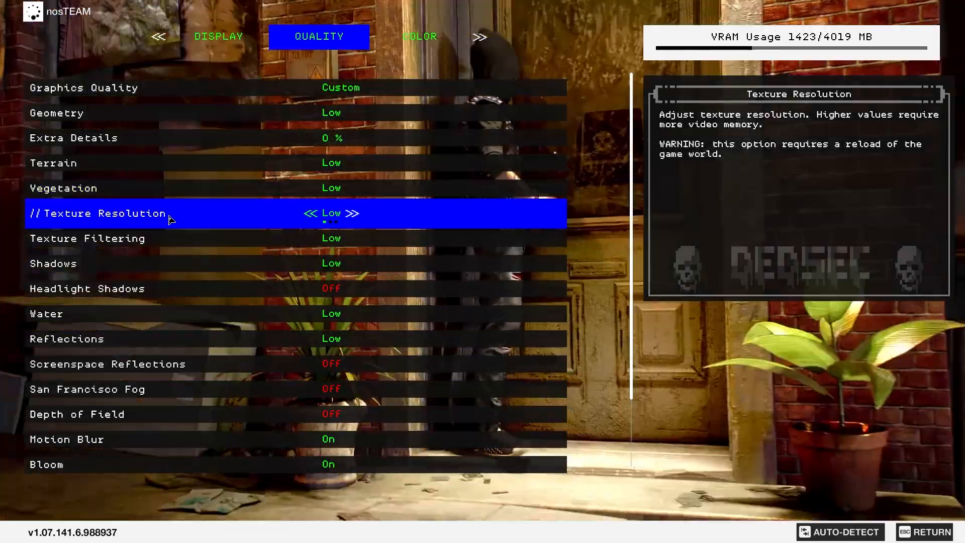
key("down")
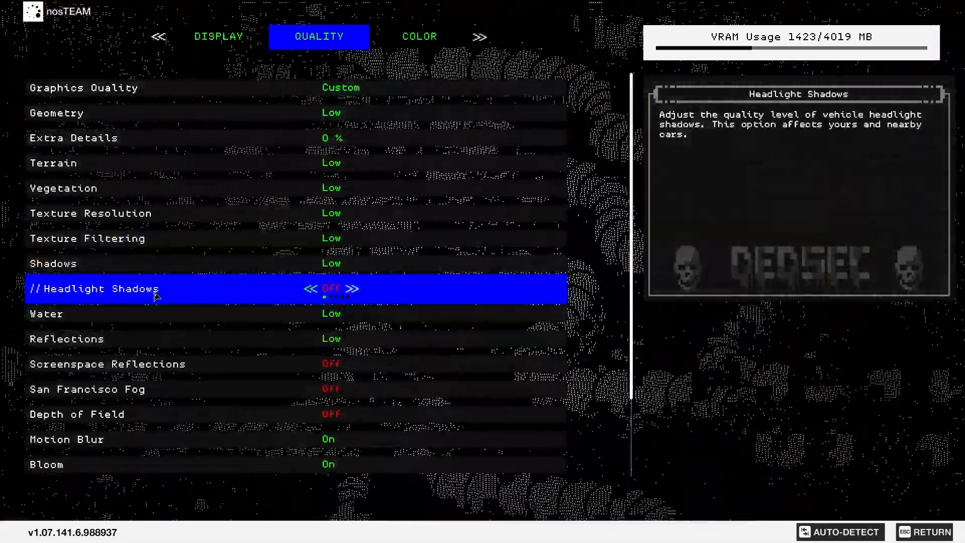
left_click(74, 313)
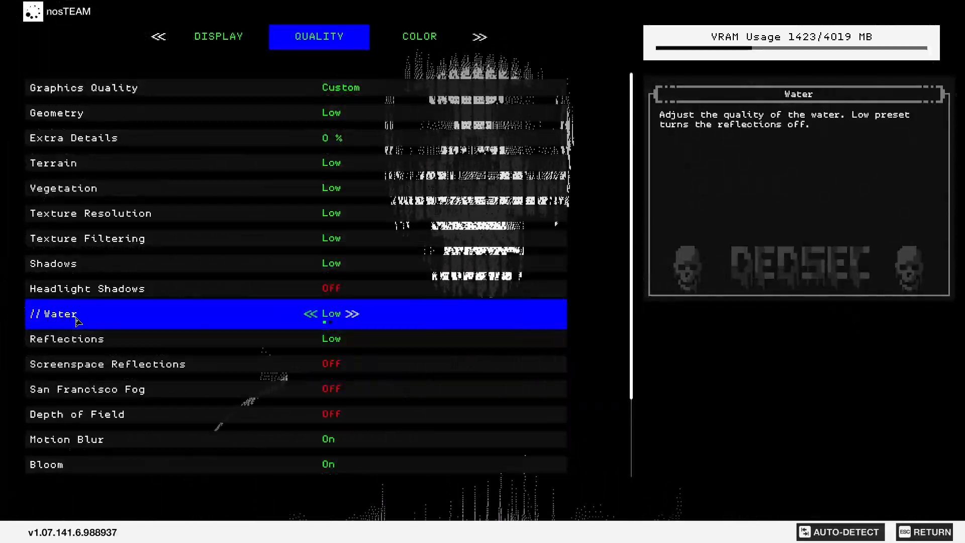
key("Down")
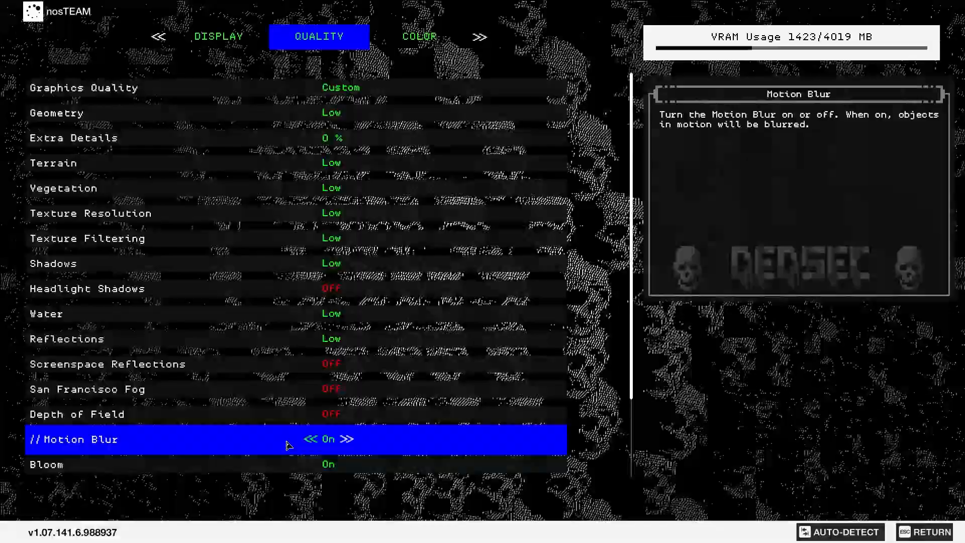
key("down")
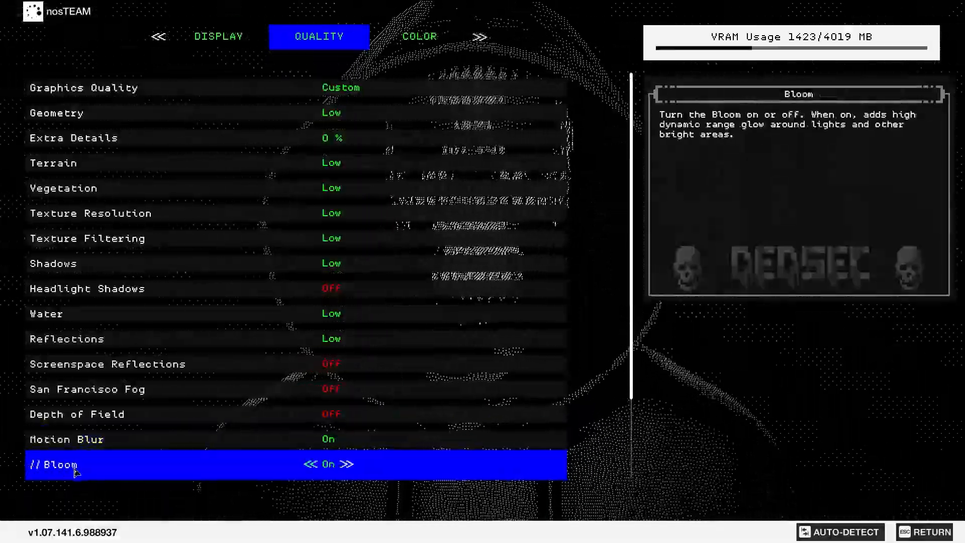